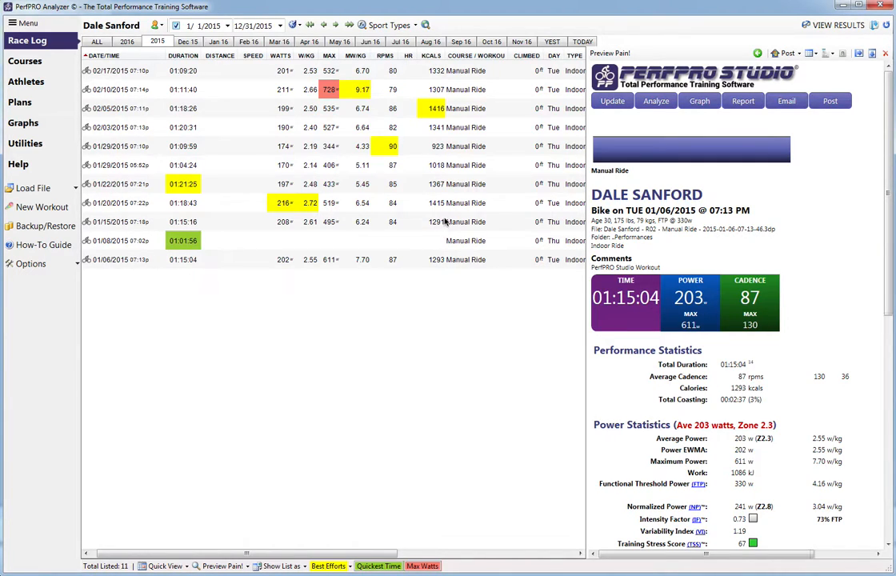
mouse_move(212, 122)
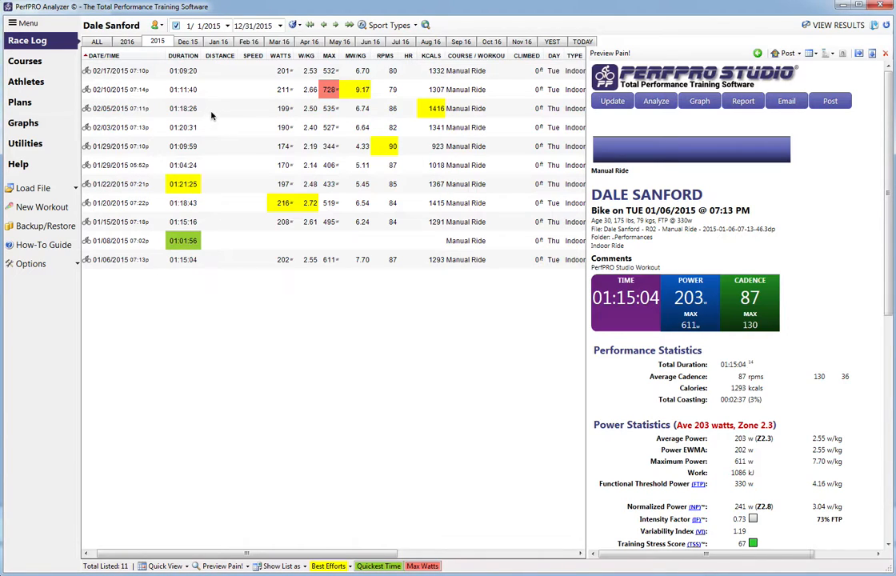
mouse_move(209, 89)
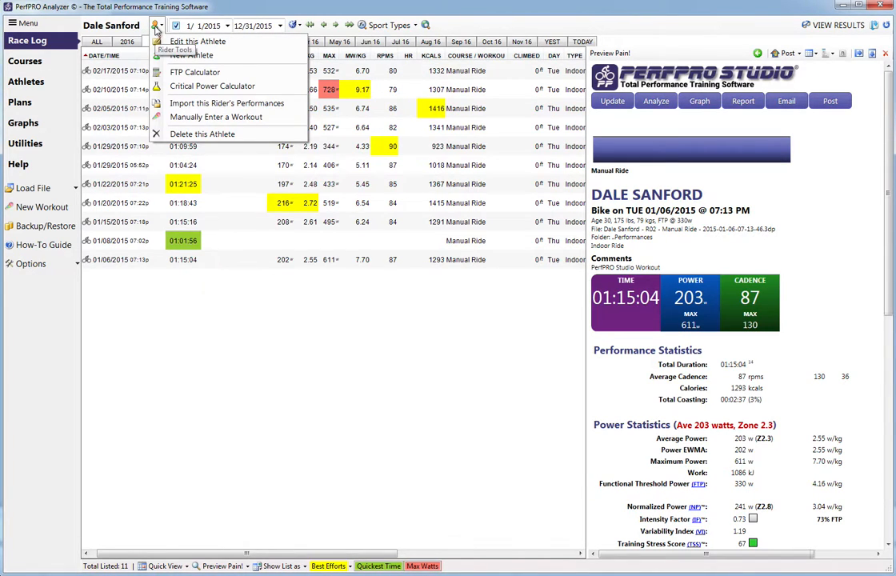
click(198, 41)
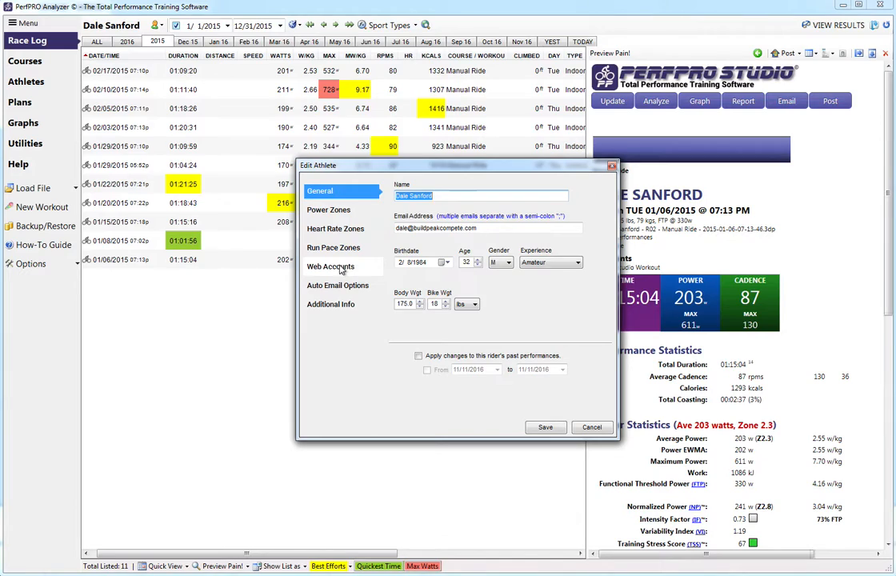
click(330, 266)
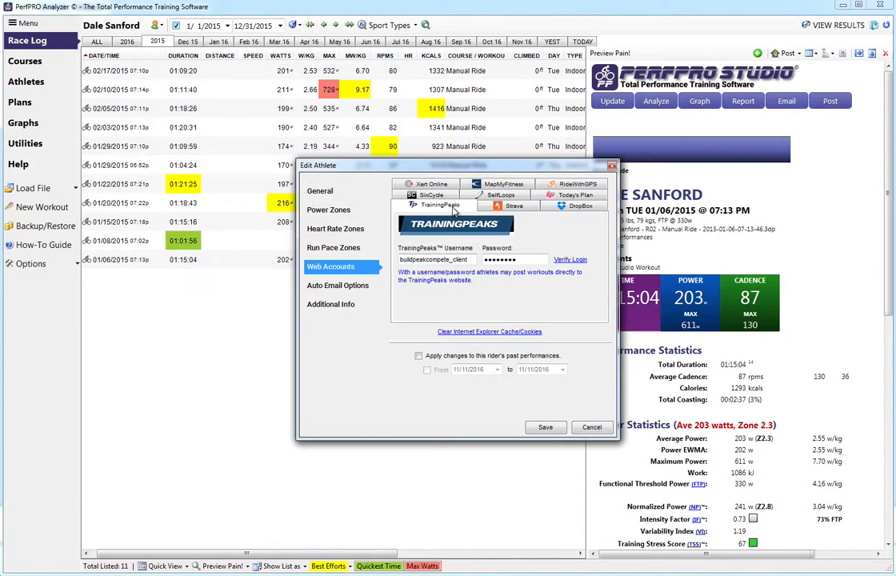
mouse_move(454, 211)
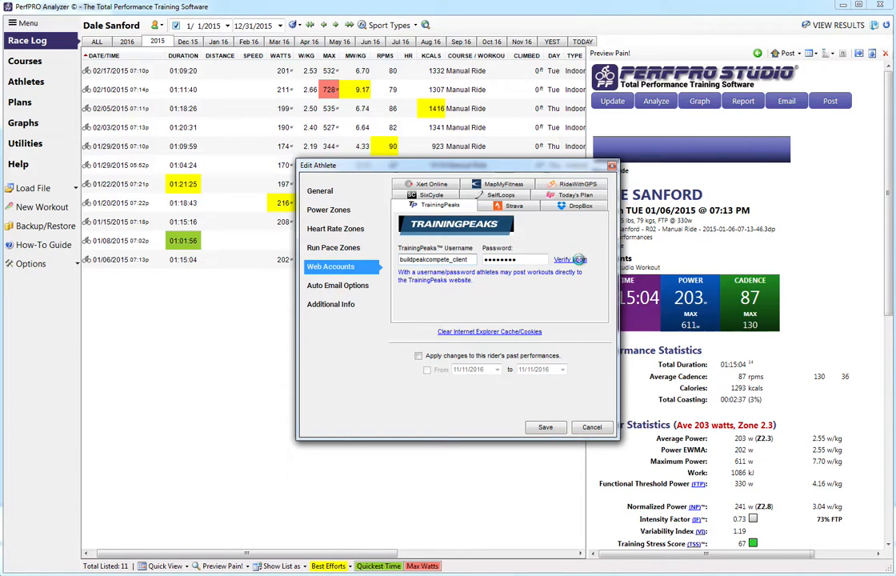
click(569, 259)
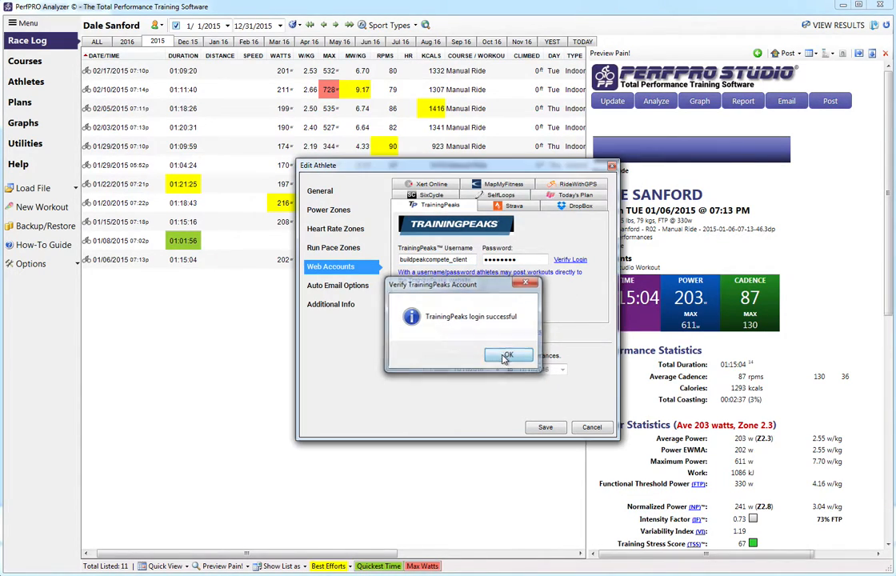
click(509, 355)
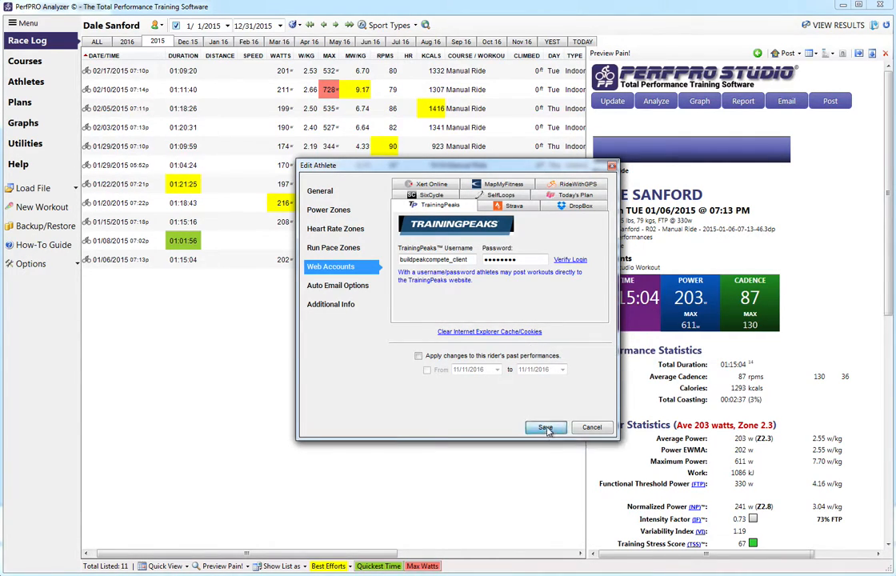
click(546, 427)
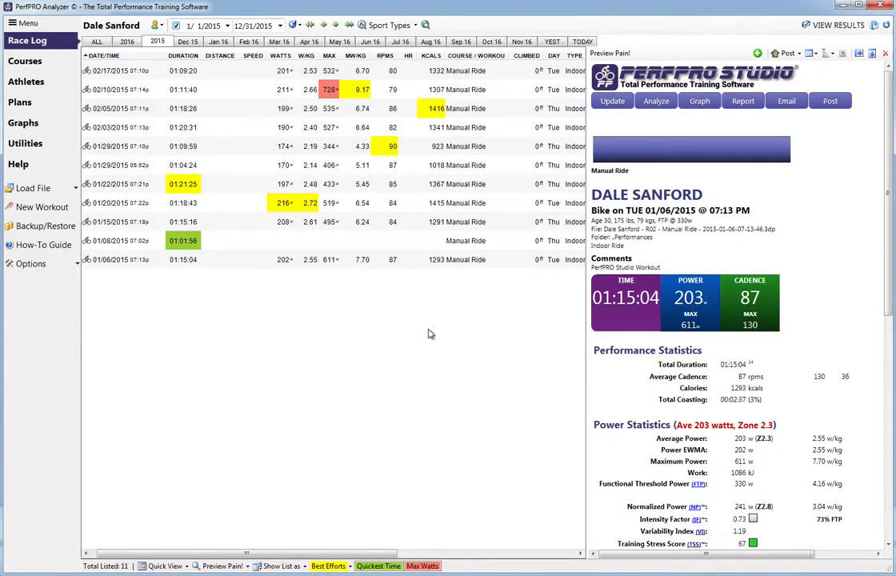
mouse_move(426, 295)
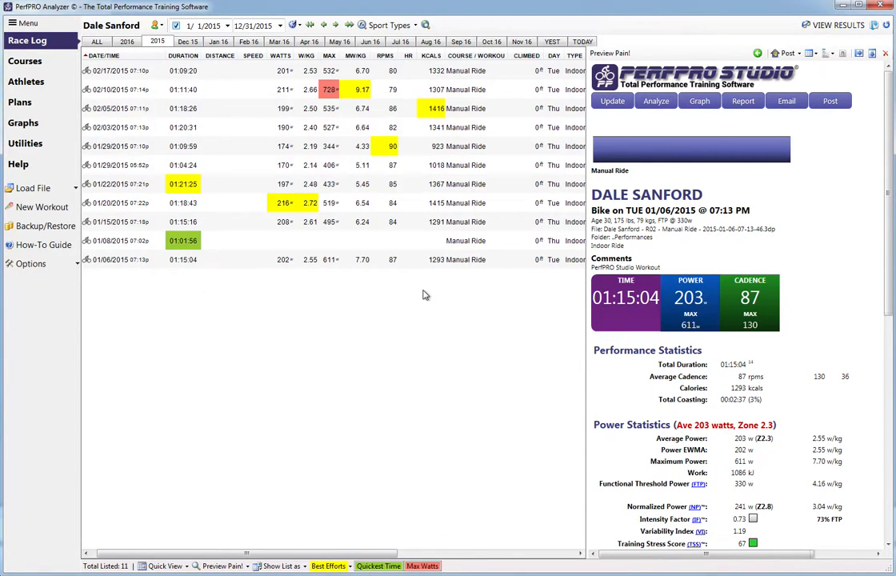
mouse_move(169, 133)
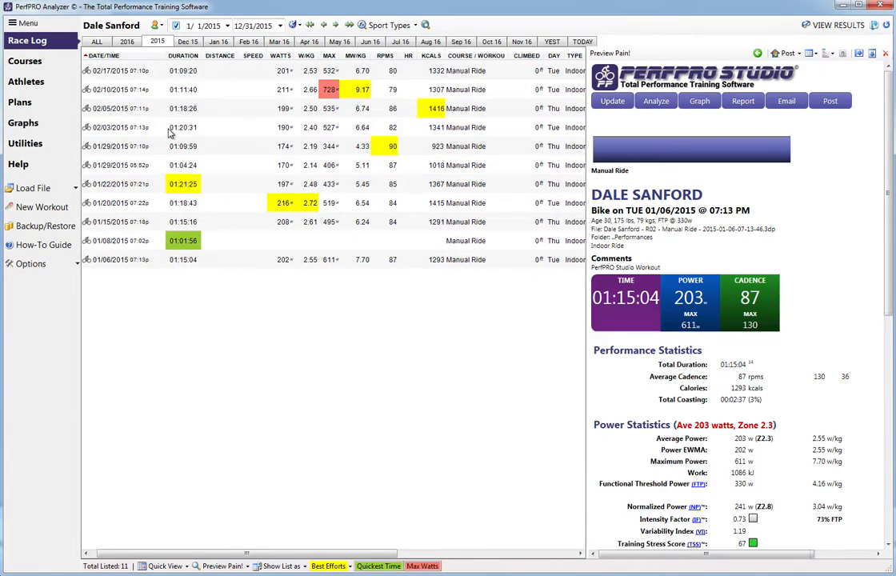
mouse_move(209, 192)
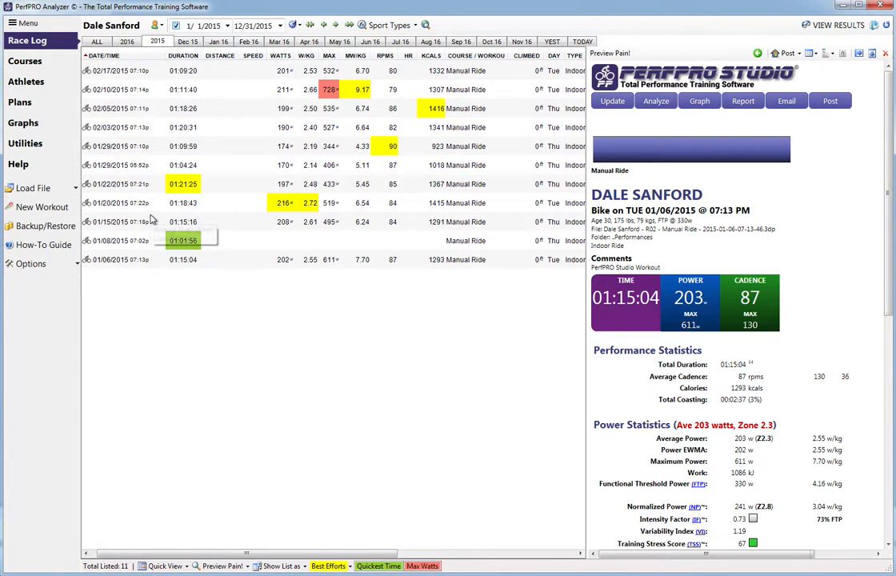
mouse_move(158, 252)
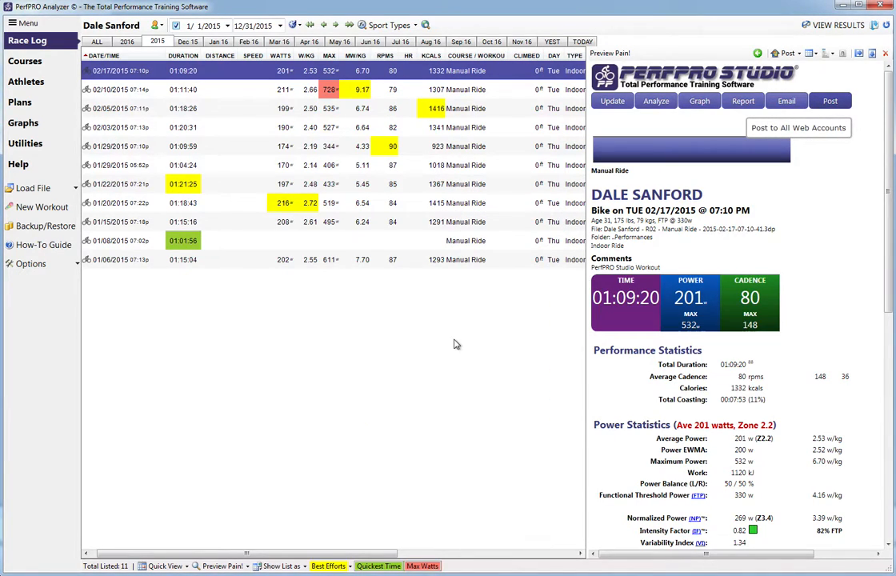
mouse_move(460, 337)
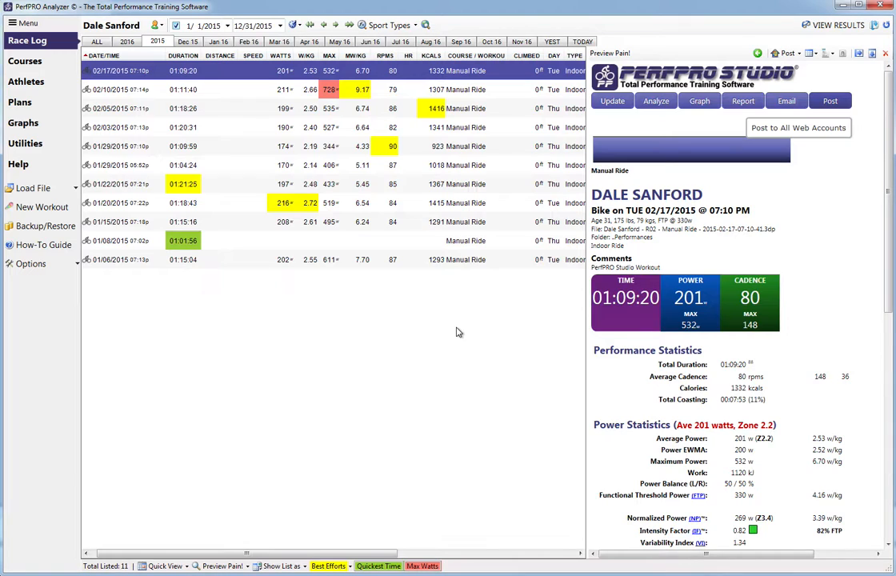
mouse_move(461, 329)
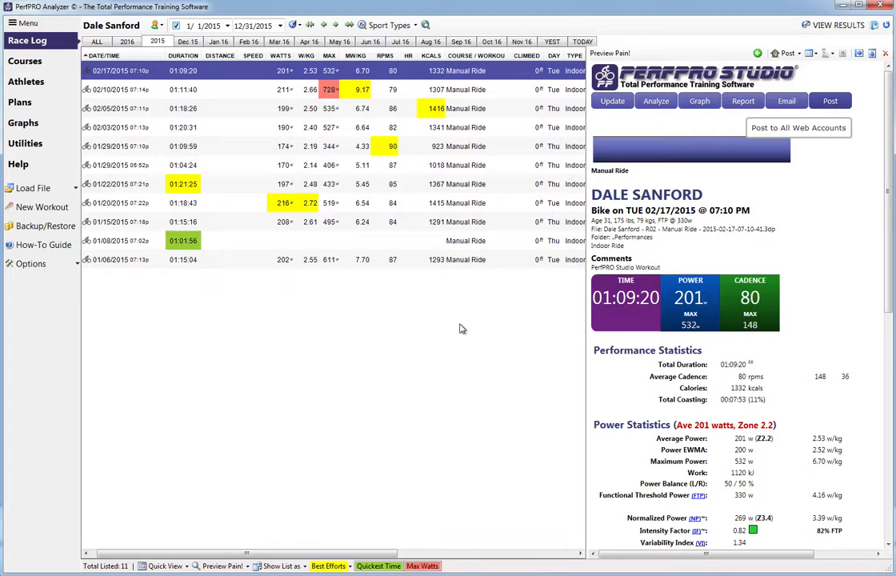
click(157, 25)
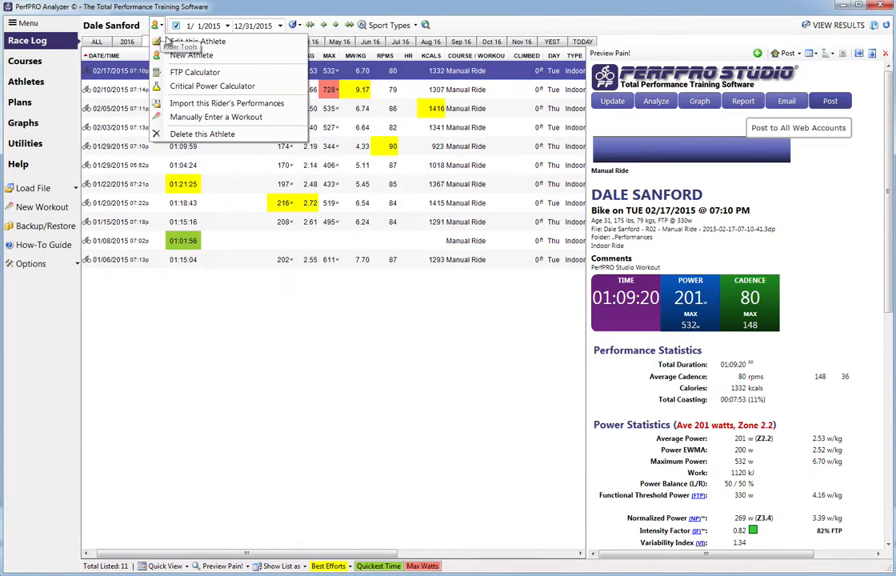
click(197, 41)
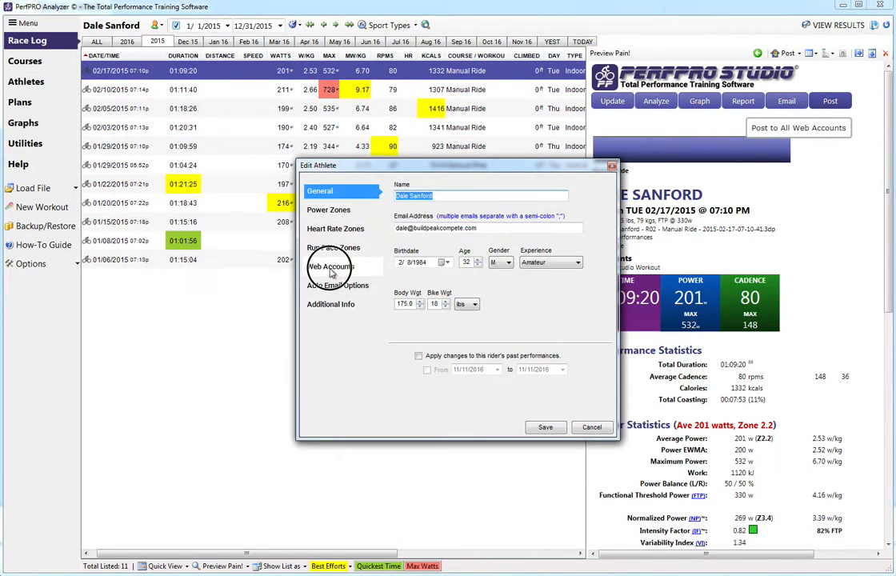
click(331, 267)
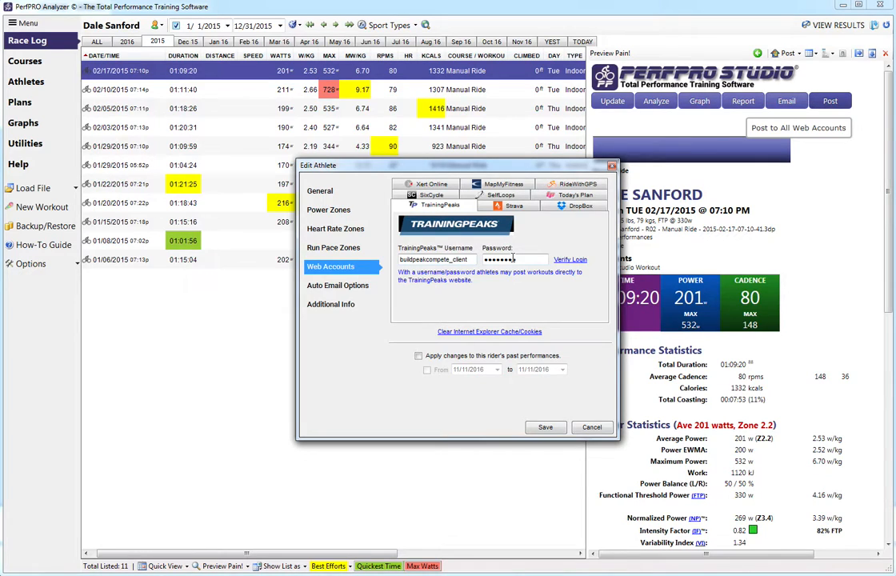
click(591, 426)
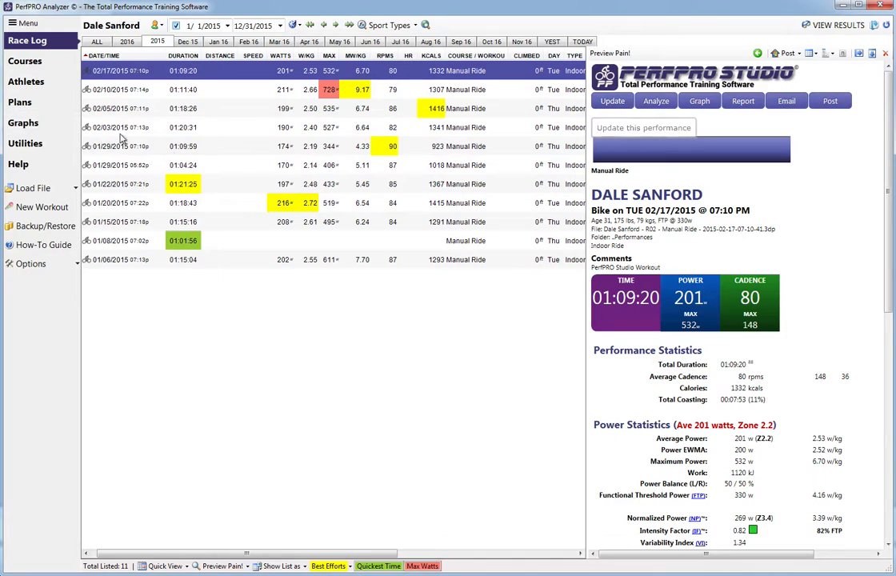
Select the 02/10/2015 ride (211 average watts, 1307 kcals) for posting.
click(110, 89)
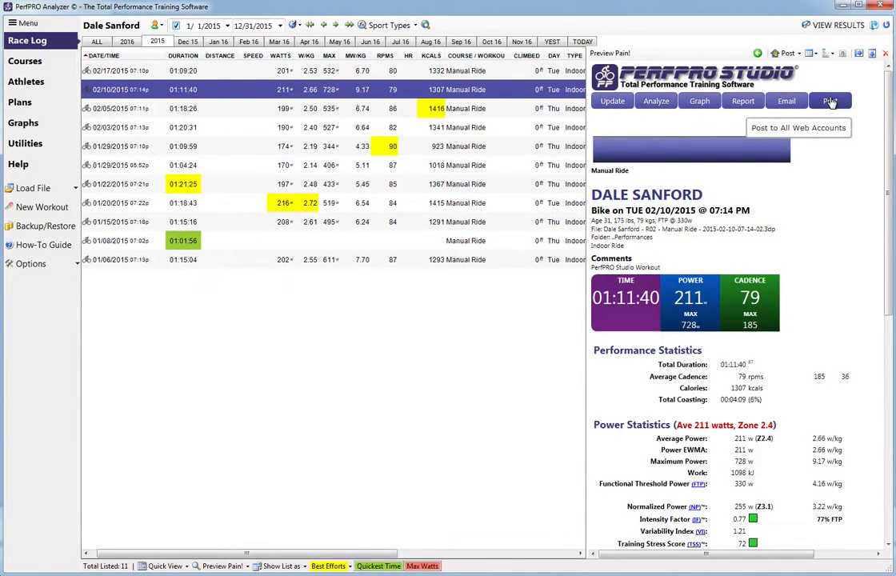
mouse_move(426, 368)
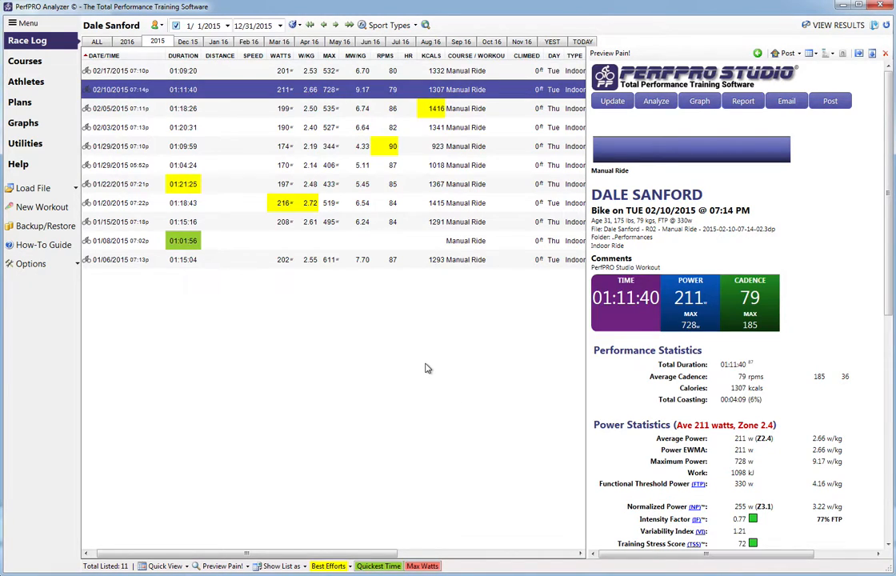
mouse_move(408, 416)
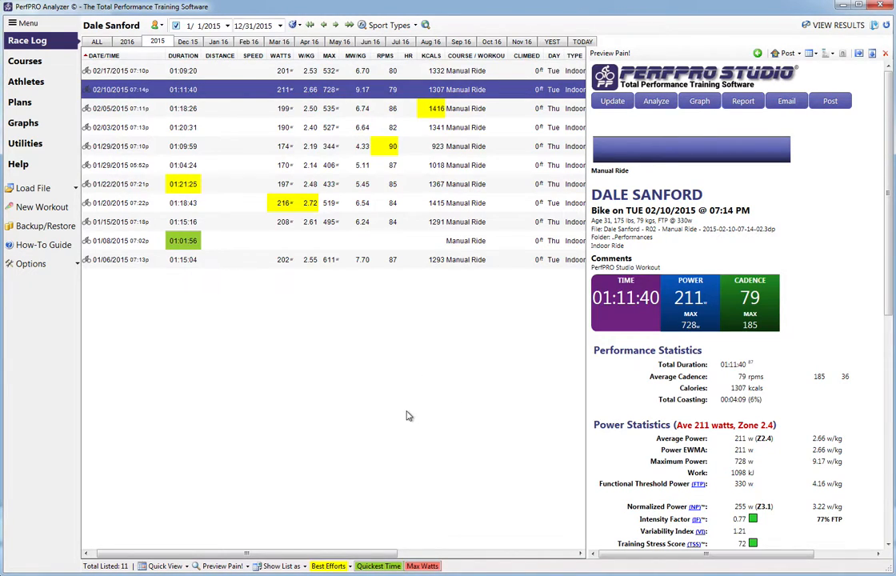